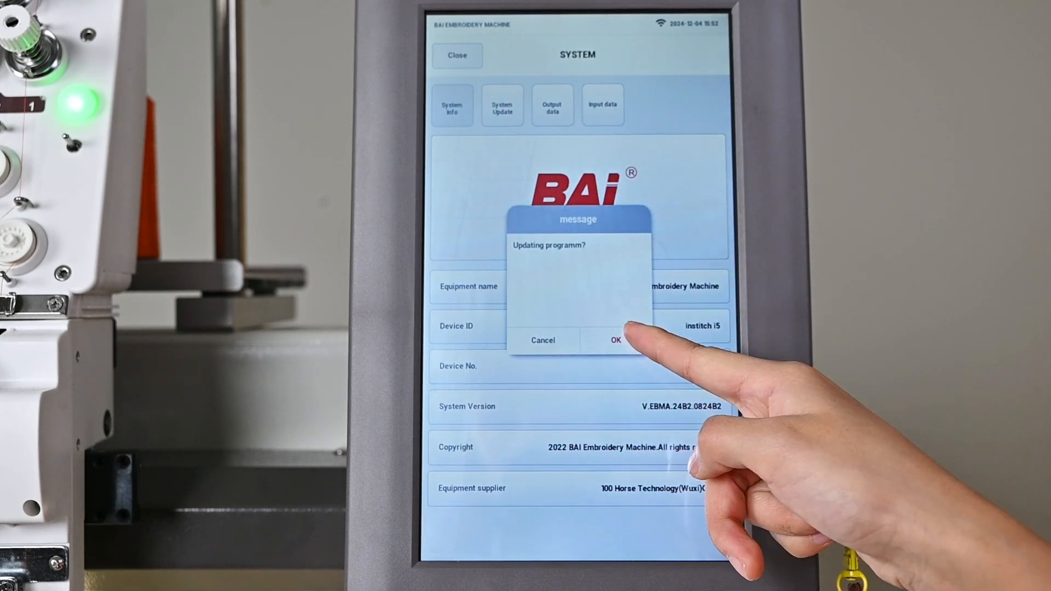
- Accept the 'Updating programm?' prompt so the system update begins with a do-not-power-off warning
click(615, 340)
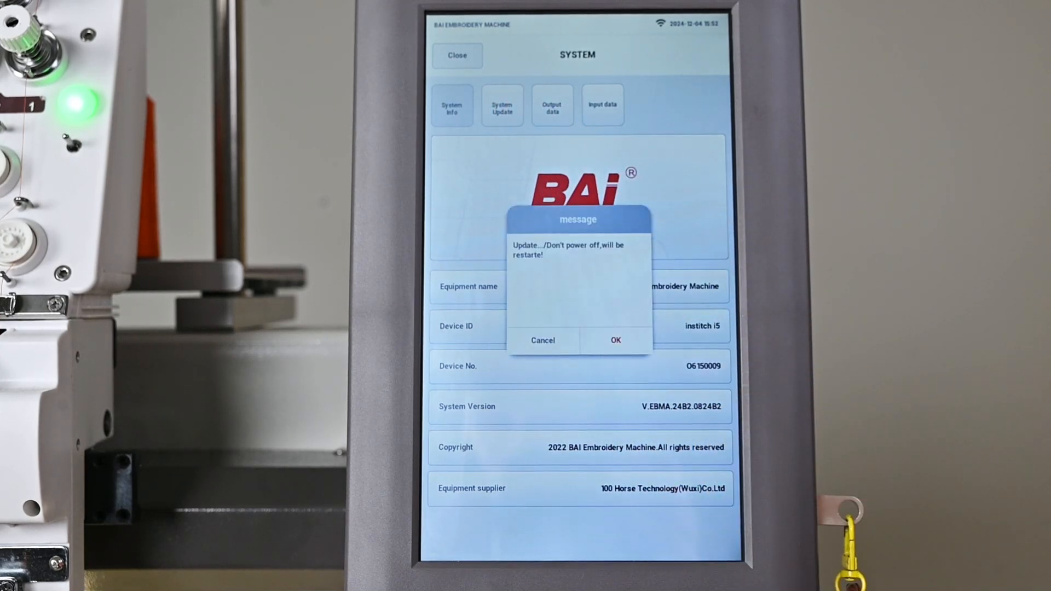